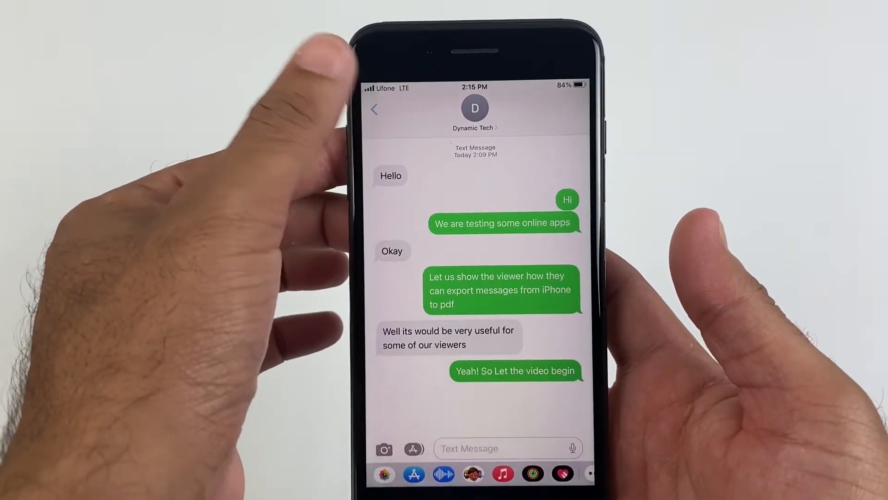
Return to the conversation list, reopen the Dynamic Tech thread and scroll through it.
left_click(374, 109)
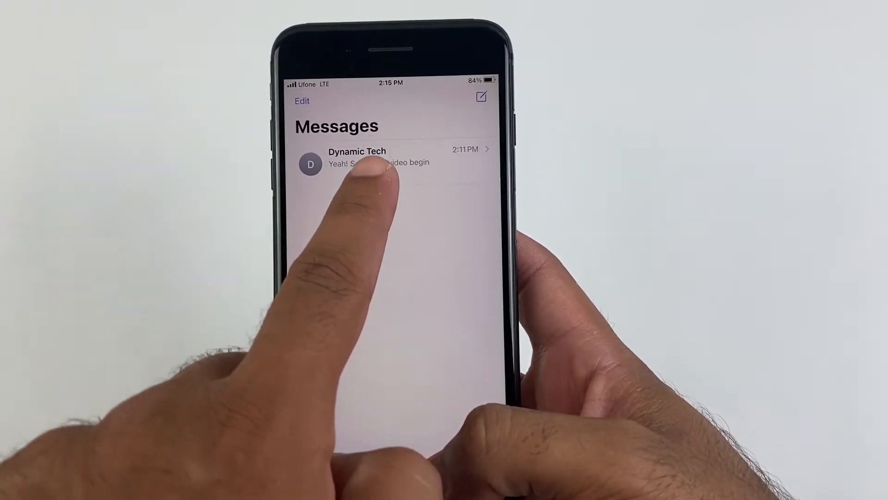
left_click(379, 163)
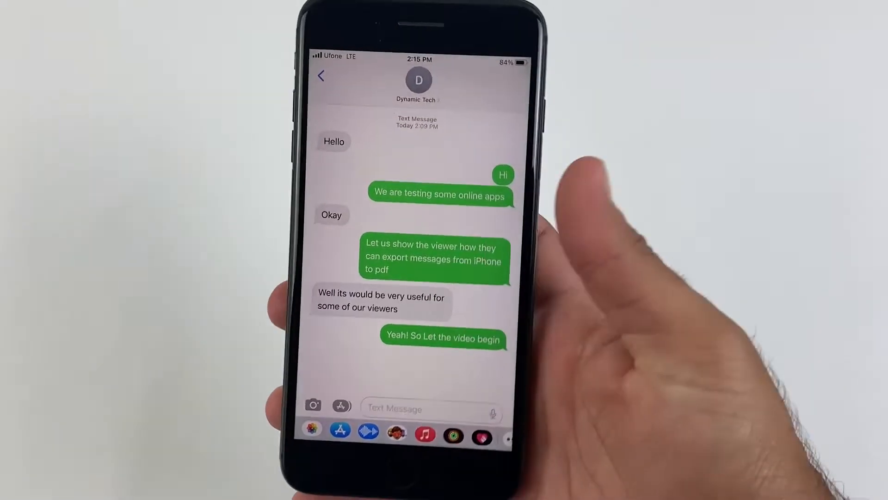
key("home")
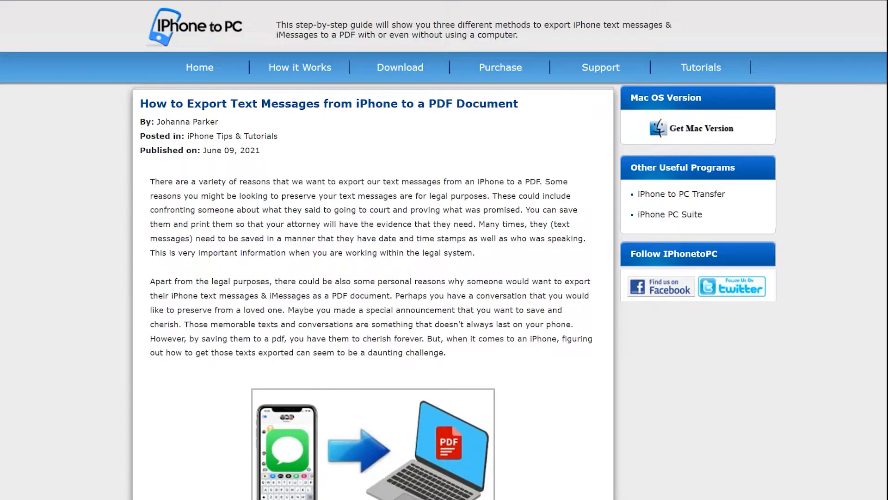
scroll("down", 3)
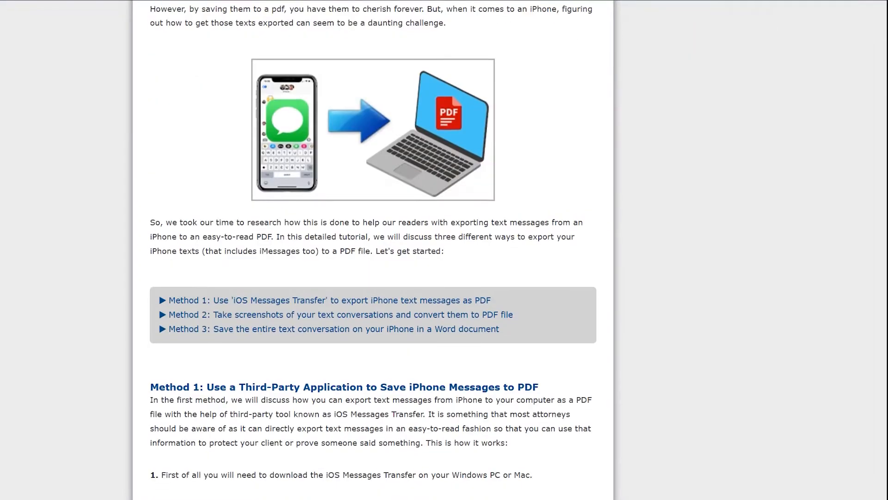
scroll("down", 3)
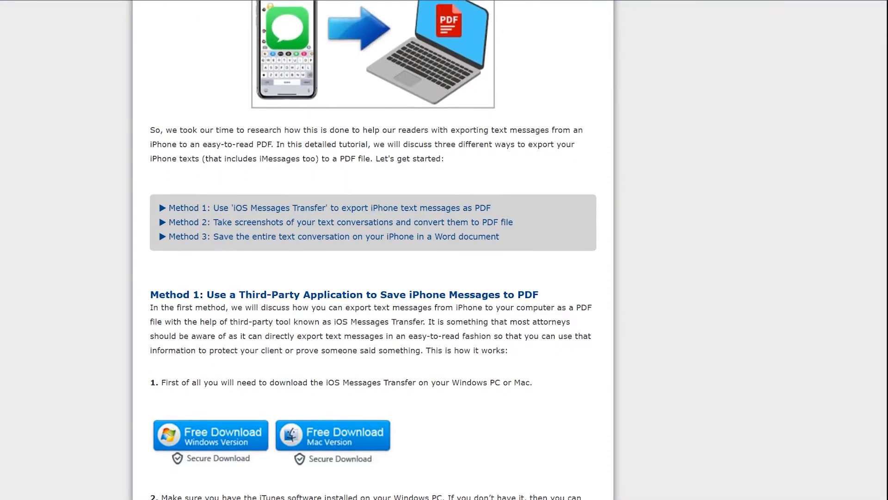
scroll("down", 3)
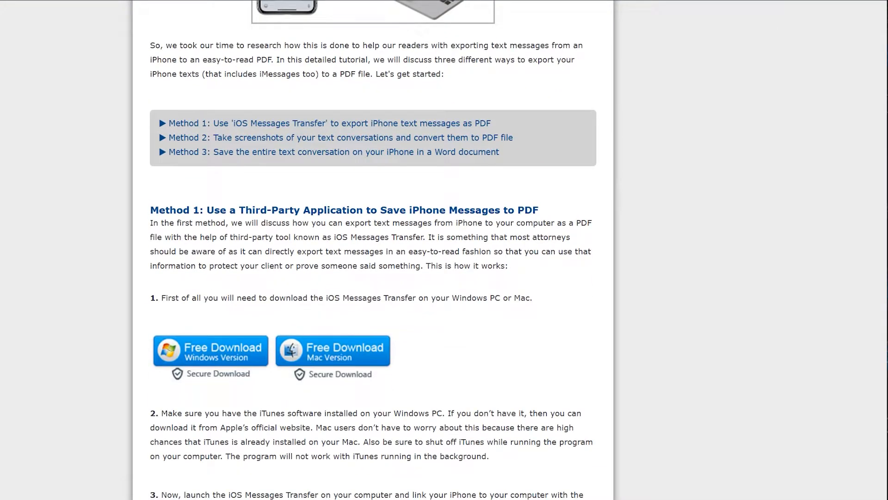
scroll("down", 3)
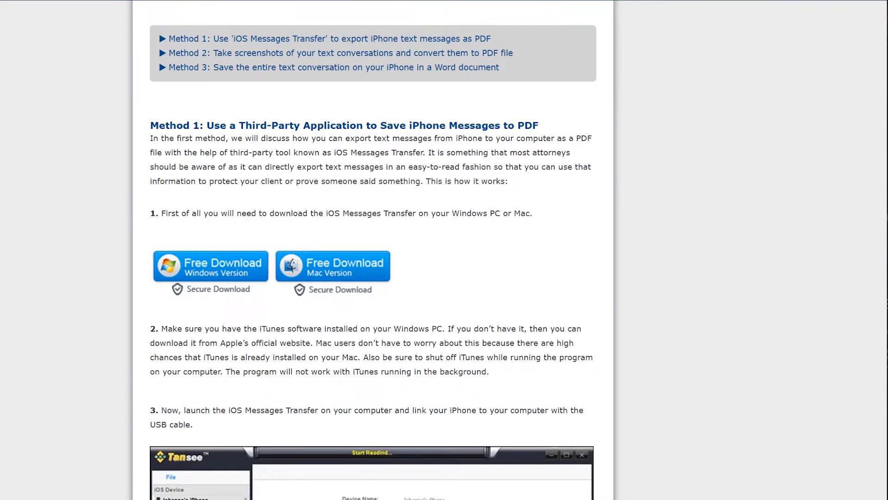
scroll("down", 3)
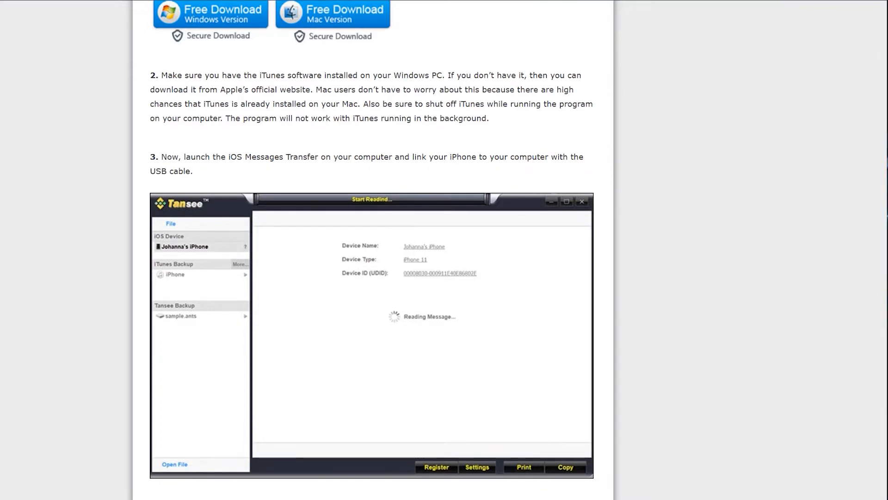
scroll("down", 3)
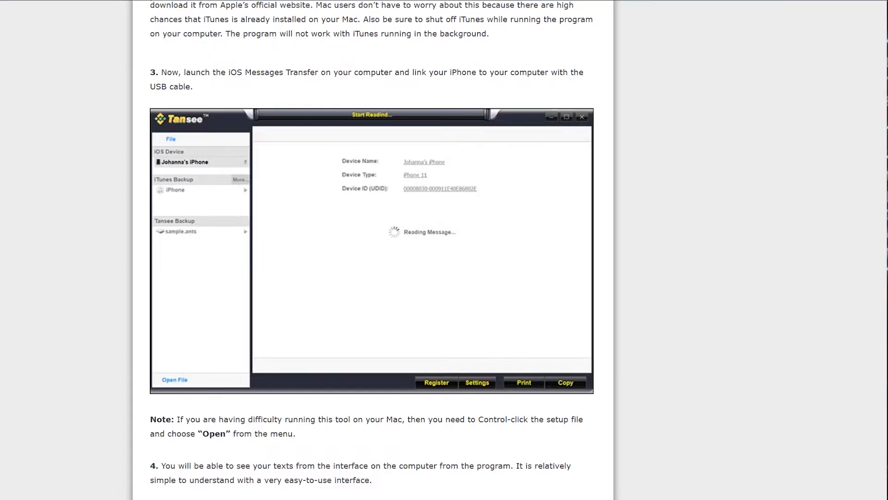
scroll("down", 3)
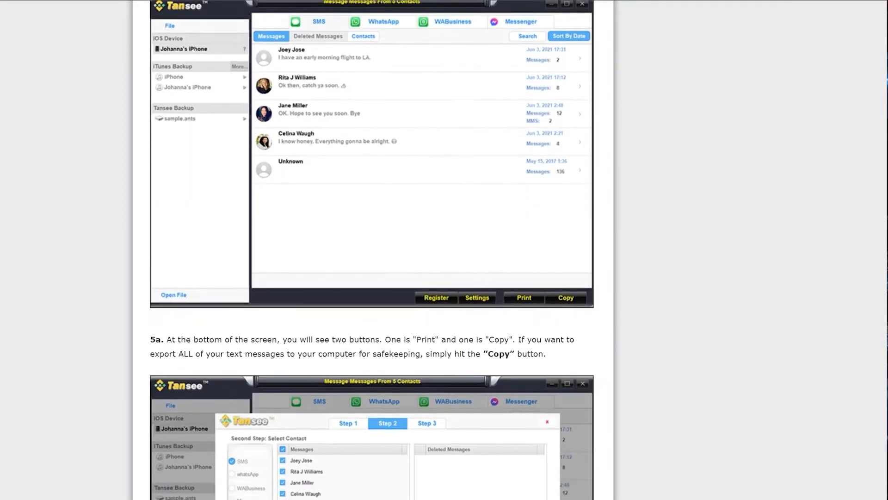
scroll("down", 3)
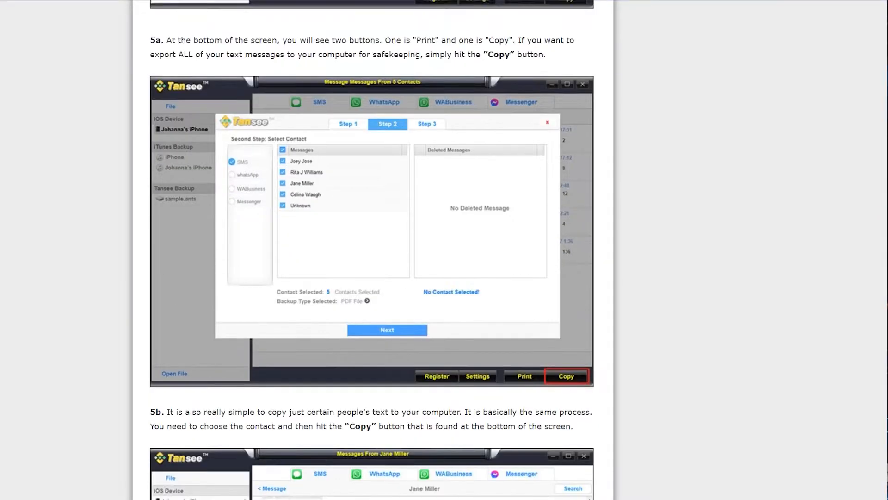
scroll("down", 3)
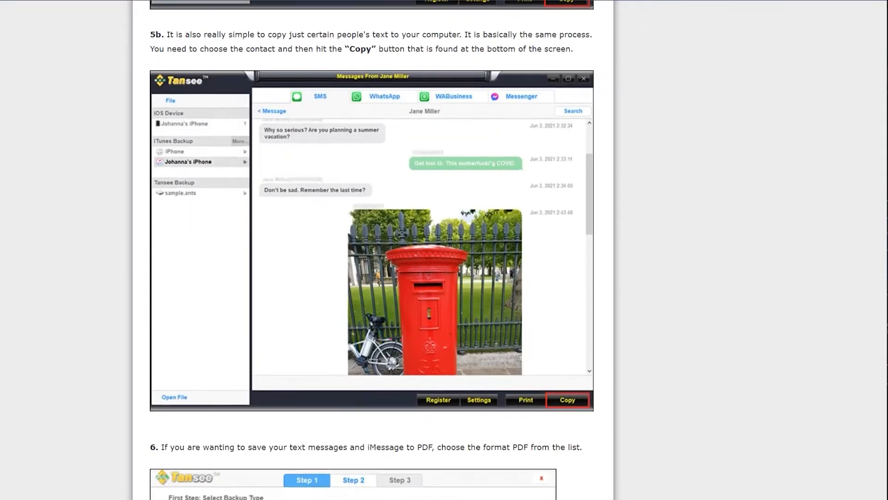
scroll("down", 3)
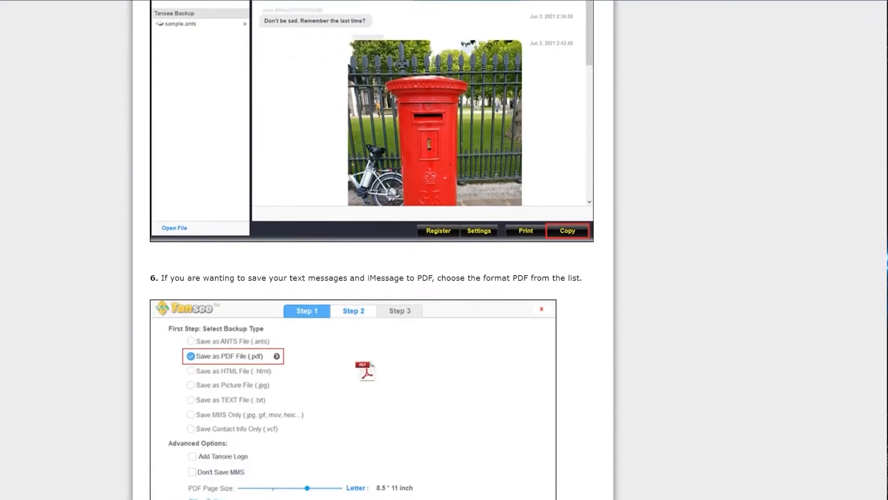
scroll("down", 3)
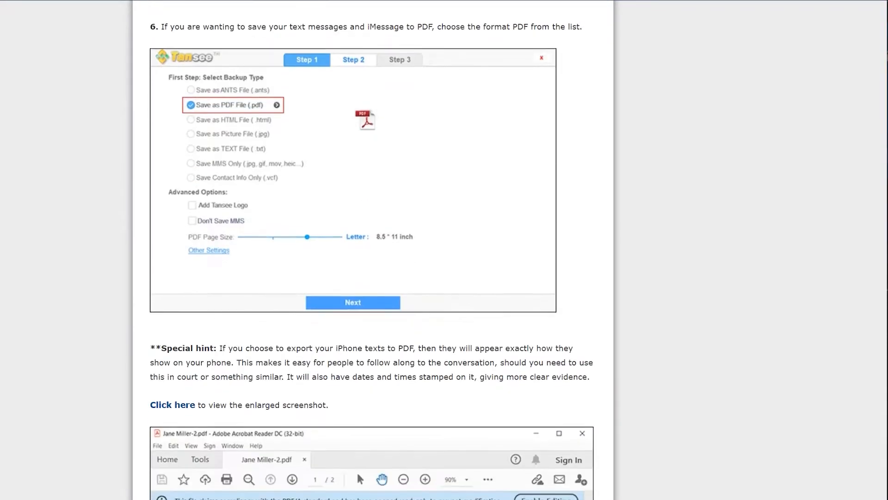
scroll("down", 3)
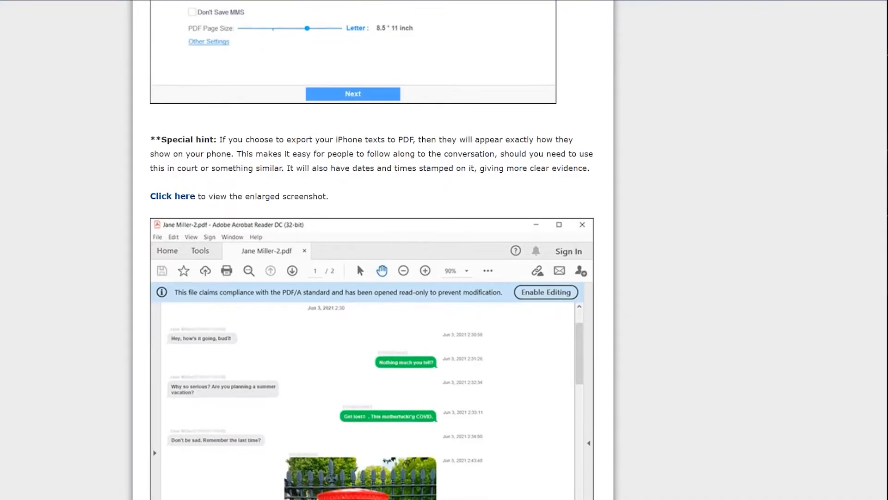
scroll("up", 3)
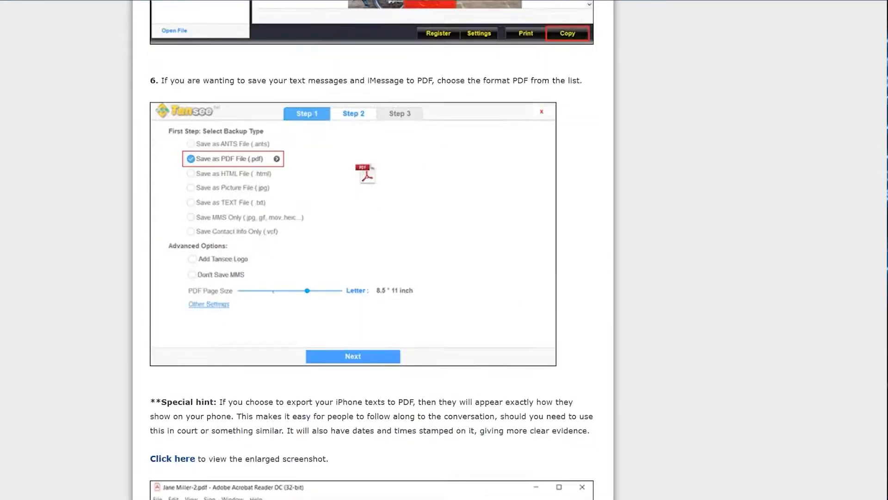
scroll("up", 3)
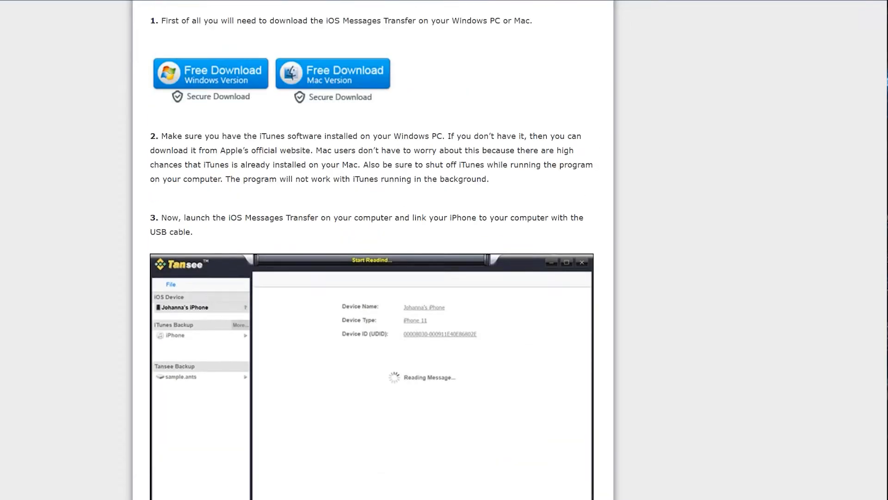
scroll("up", 3)
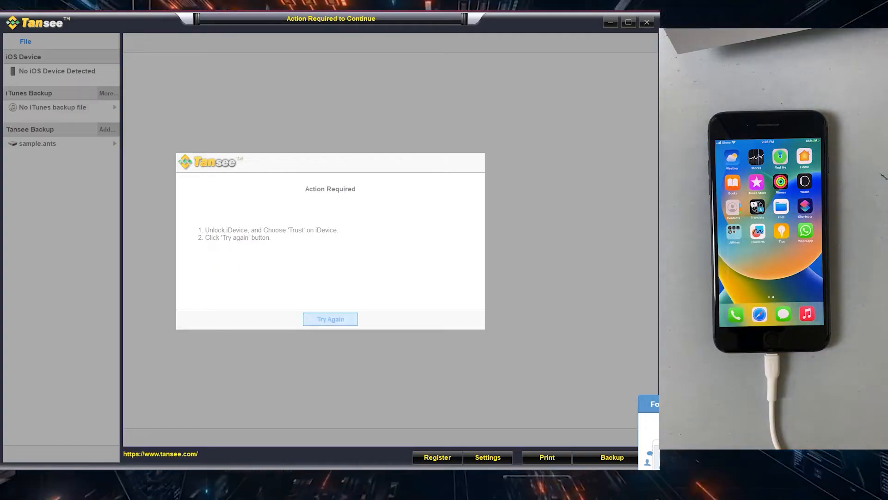
Retry iPhone detection, check the WhatsApp conversations, then show the Dynamic Tech SMS thread.
left_click(329, 318)
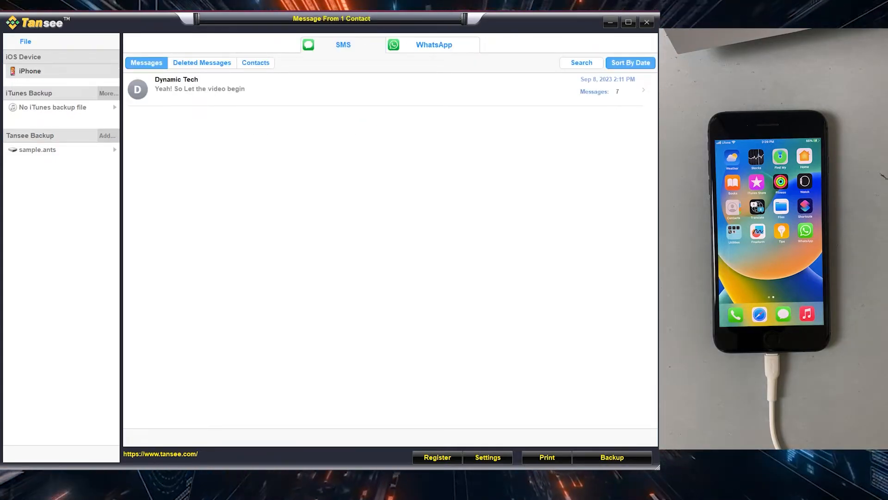
left_click(433, 45)
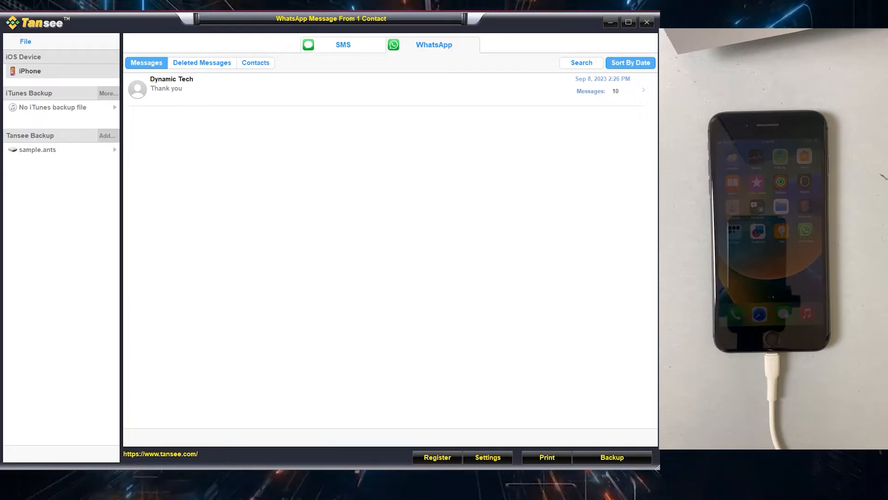
left_click(343, 44)
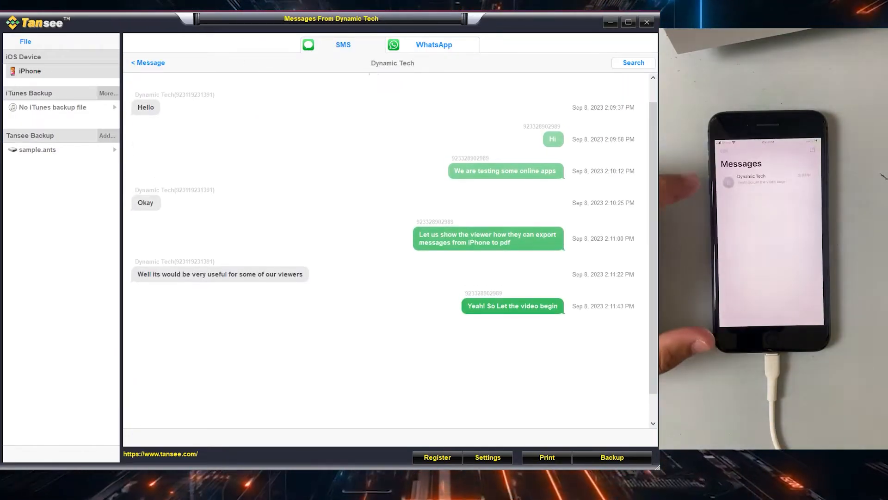
Scroll the Dynamic Tech conversation and start the Backup wizard for it.
scroll("up", 3)
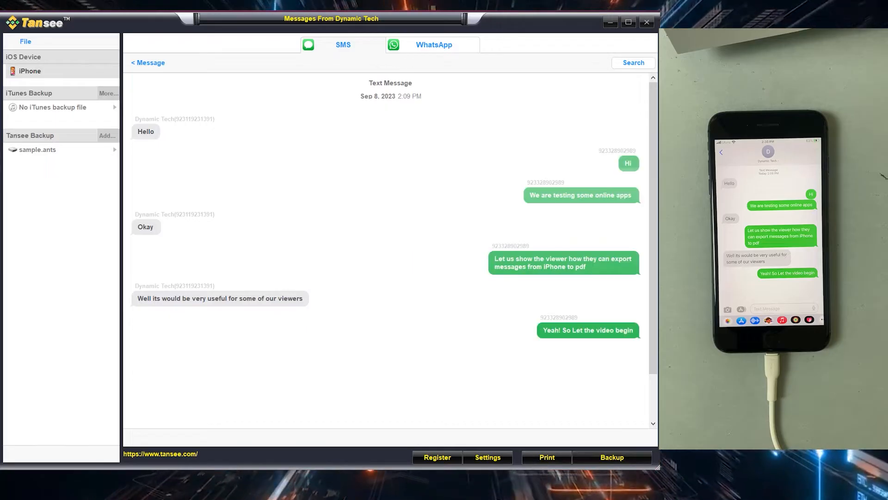
left_click(611, 458)
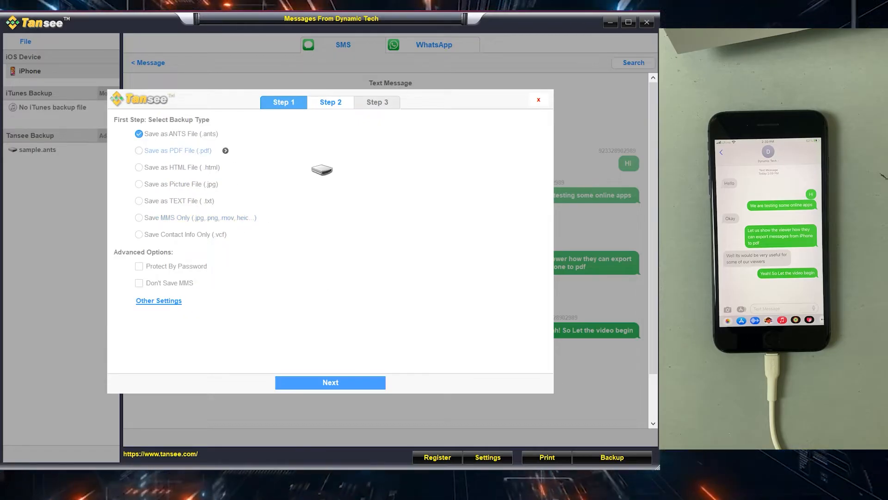
Choose Save as PDF File, keep Dynamic Tech and all seven messages, and run the backup.
left_click(139, 150)
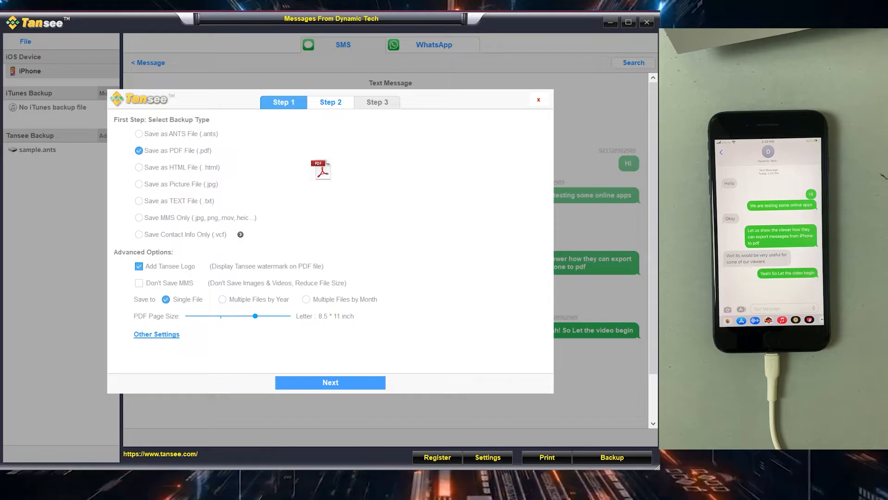
left_click(330, 382)
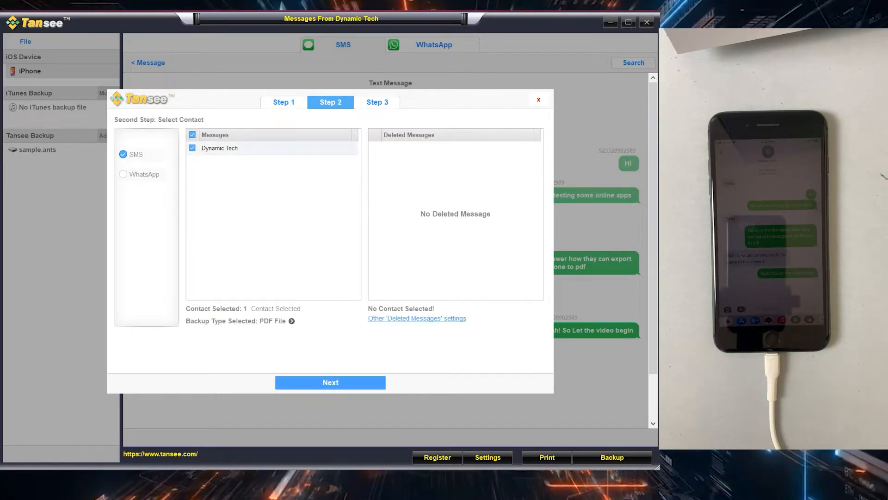
left_click(329, 382)
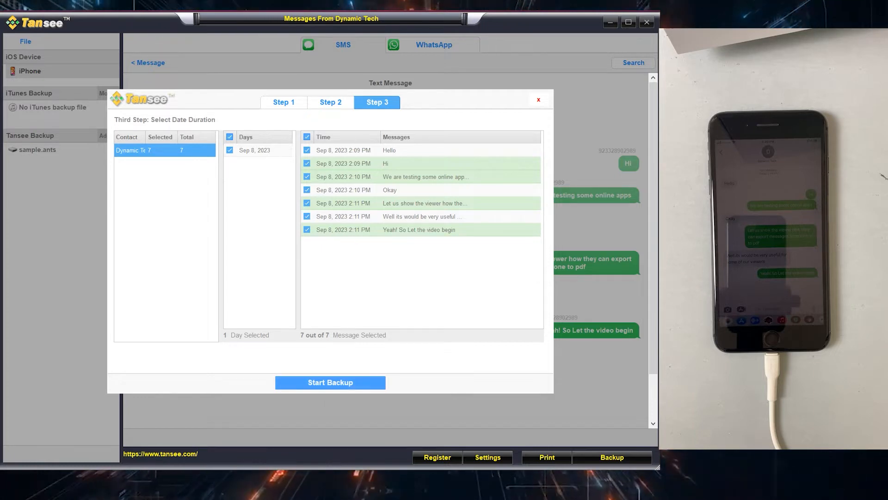
left_click(329, 382)
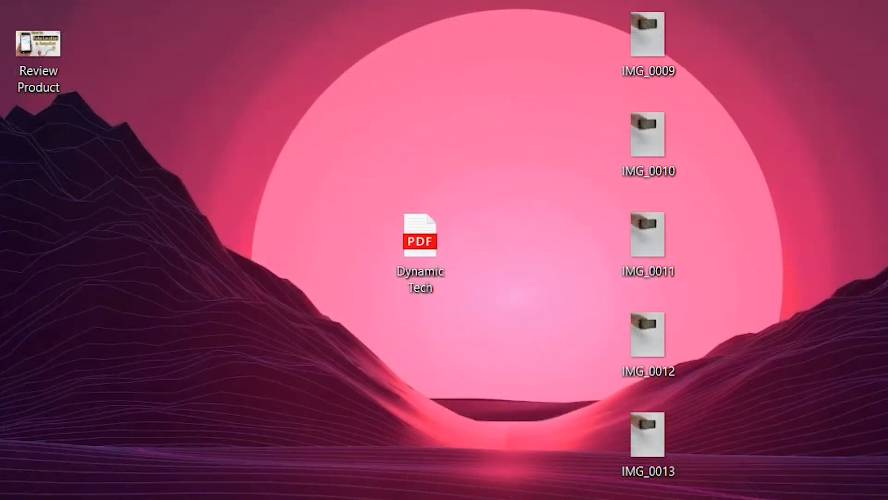
Open the exported Dynamic Tech PDF from the desktop.
left_click(419, 246)
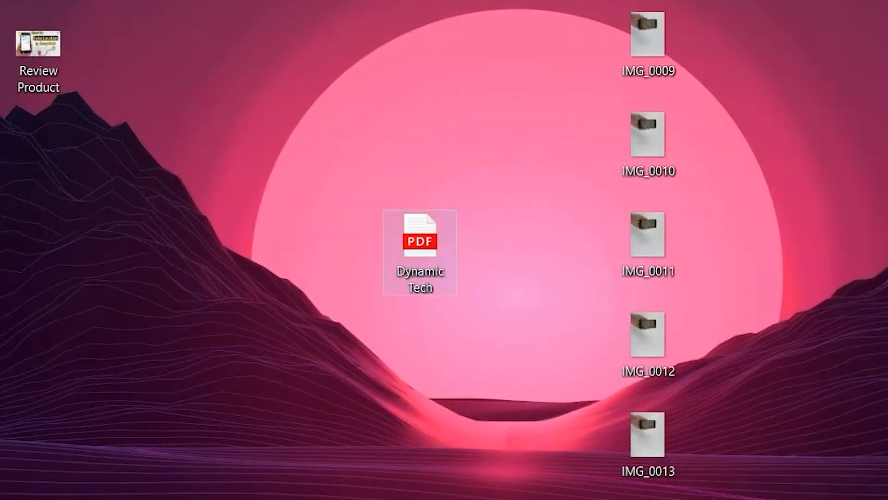
double_click(420, 237)
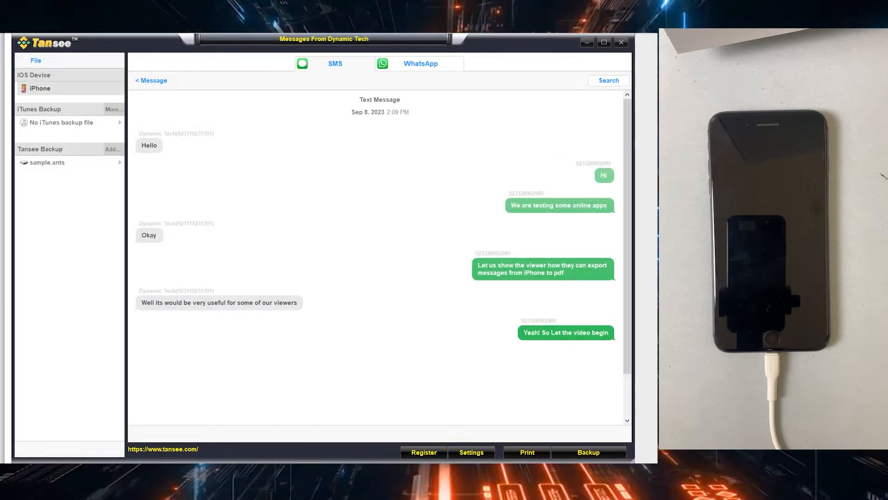
Switch to the Dynamic Tech WhatsApp conversation and scroll through it.
left_click(420, 63)
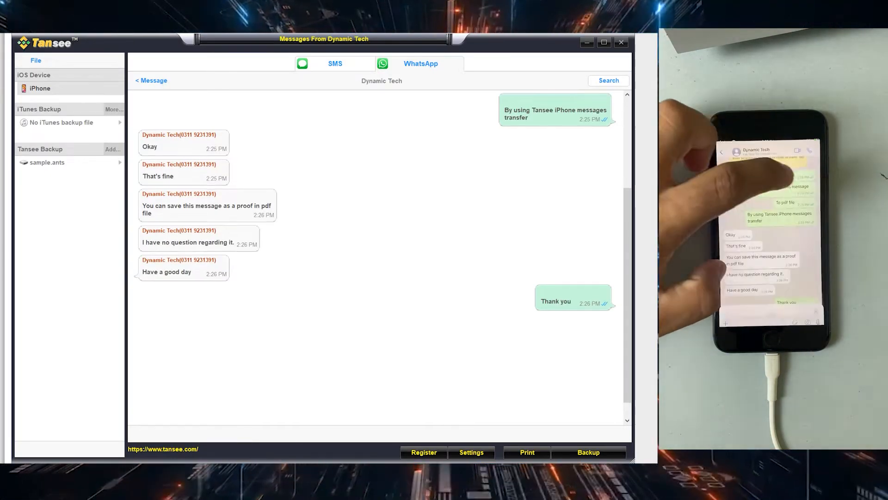
scroll("up", 3)
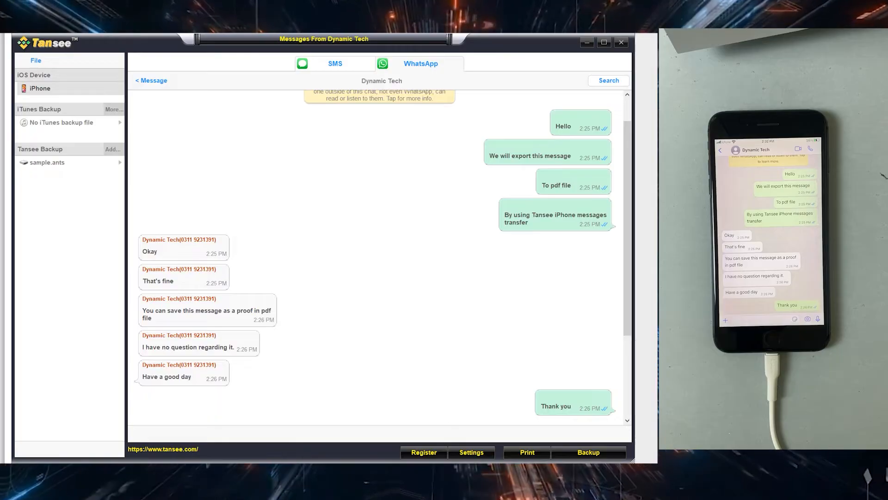
Back up the 11 WhatsApp messages as a PDF and open the new file from the desktop.
left_click(587, 452)
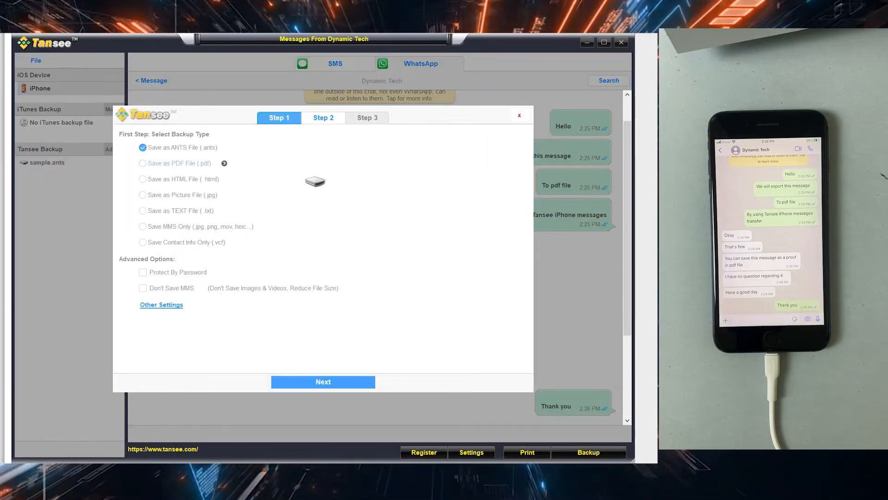
left_click(322, 381)
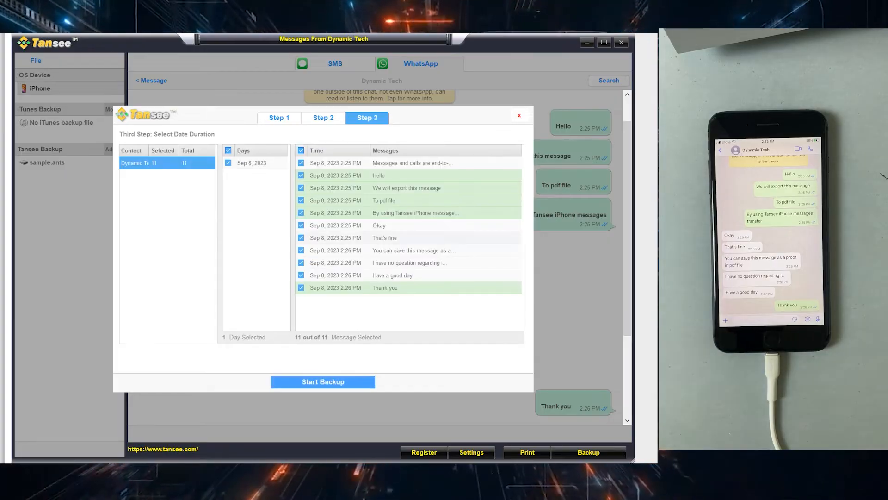
left_click(323, 381)
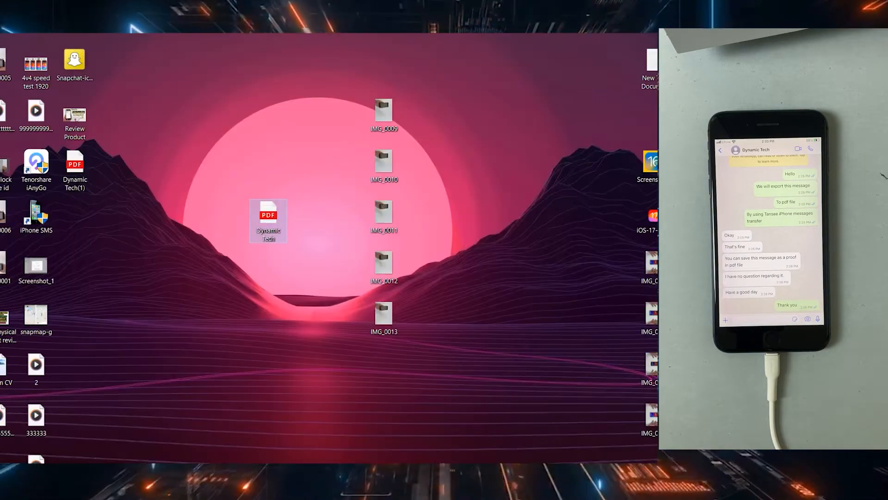
double_click(267, 218)
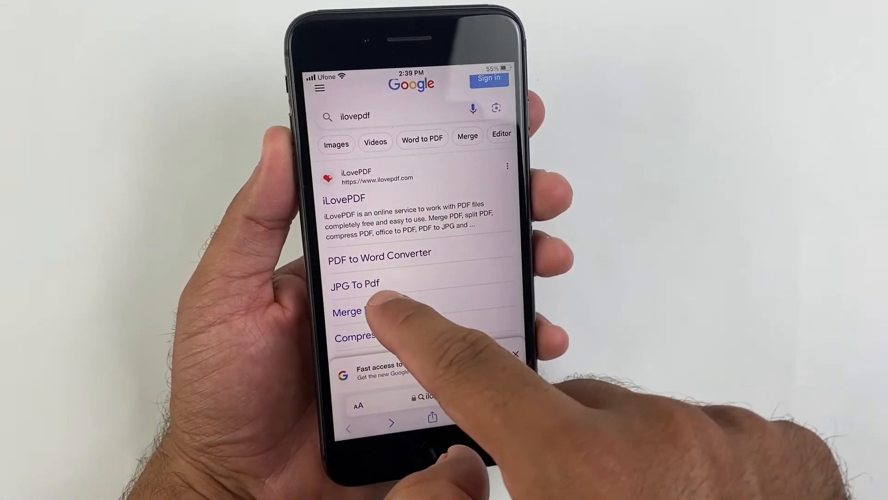
Use iLovePDF's JPG to PDF tool to convert the two conversation screenshots into a PDF.
left_click(354, 284)
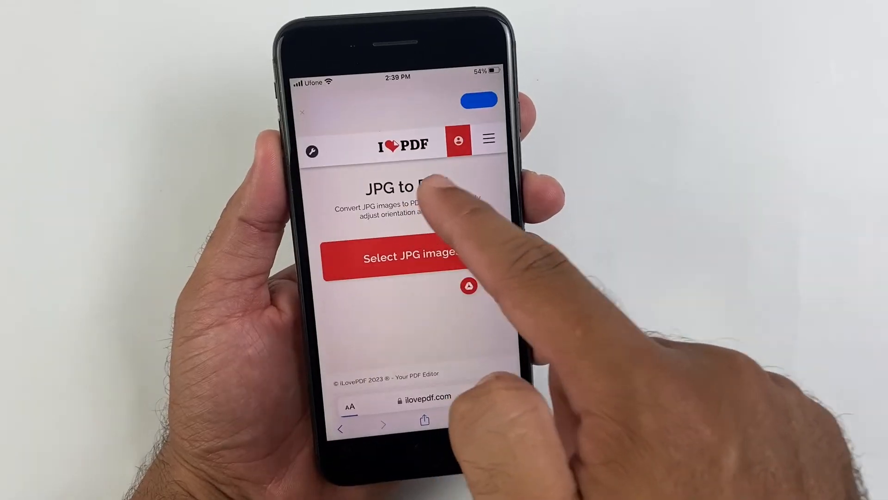
left_click(398, 256)
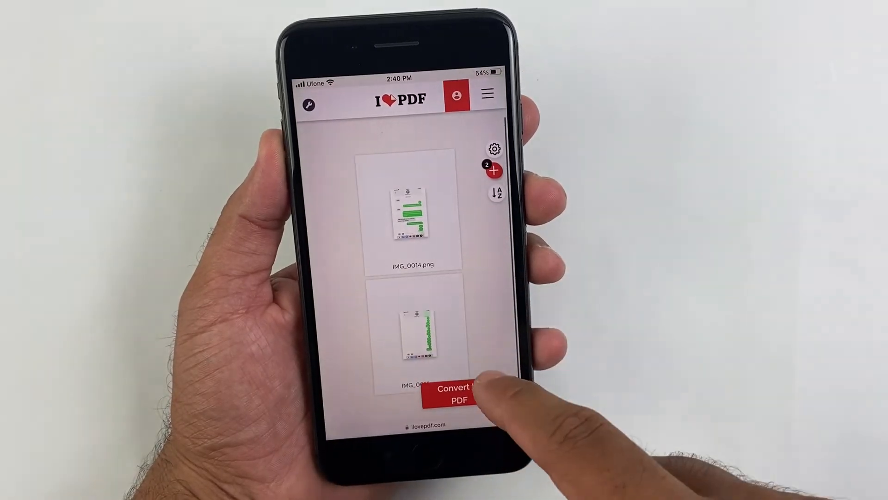
left_click(458, 390)
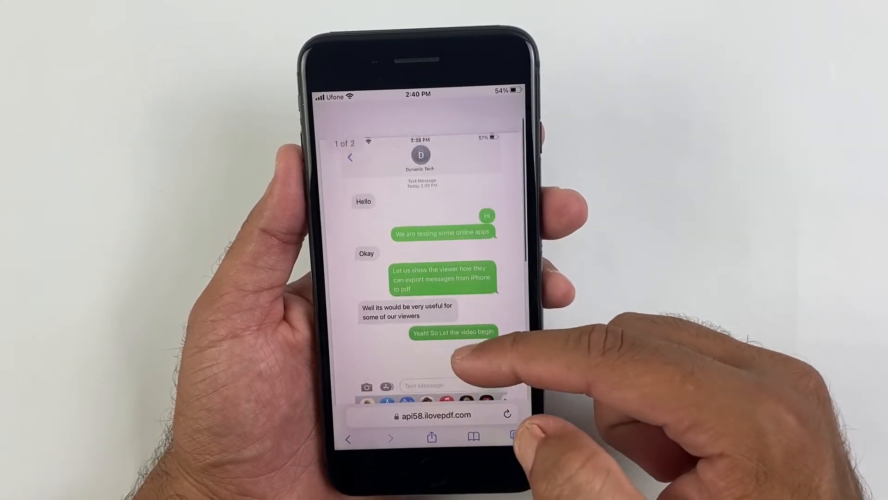
scroll("up", 3)
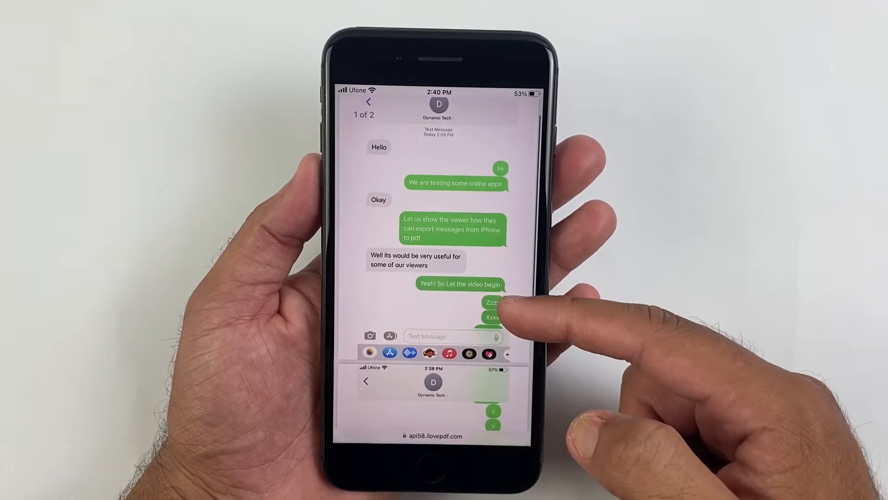
scroll("down", 3)
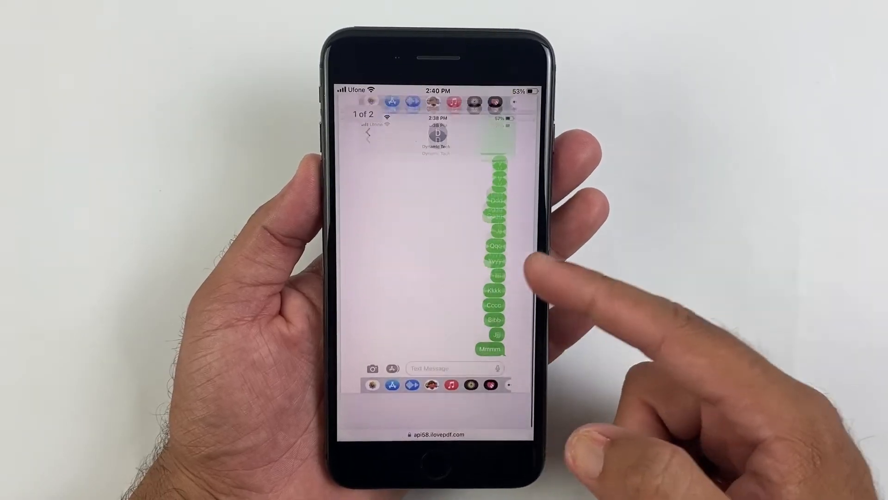
scroll("up", 3)
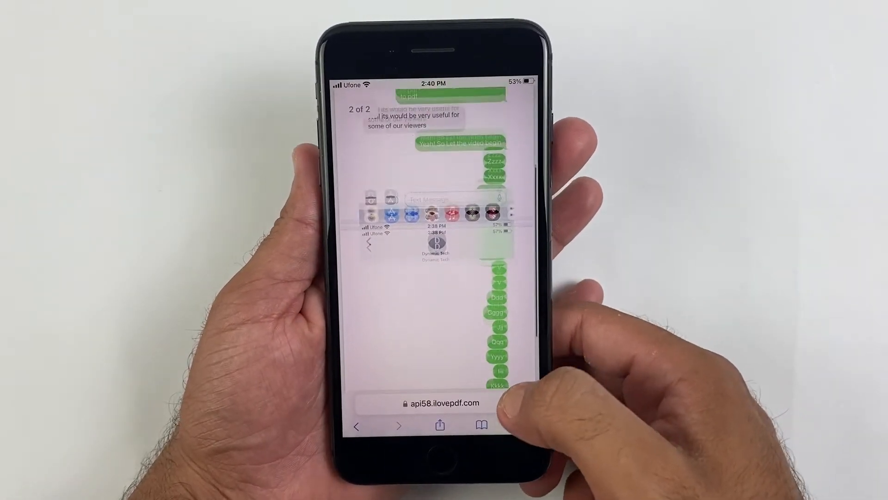
scroll("up", 3)
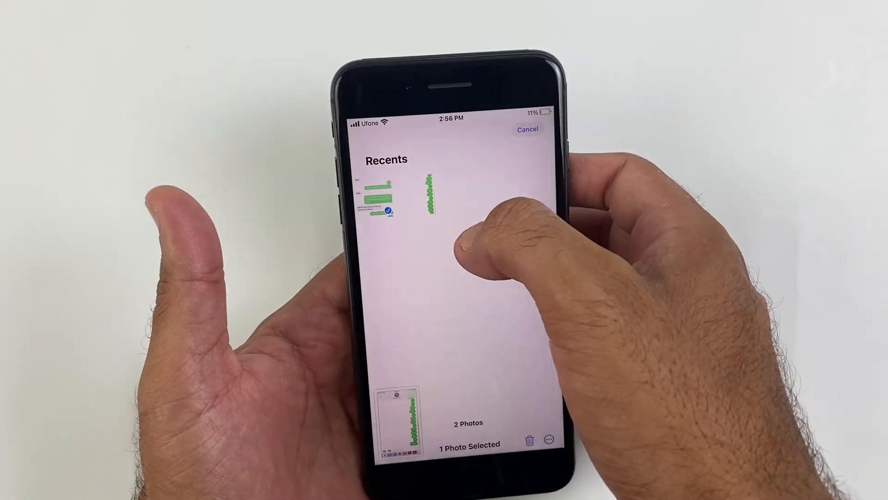
Save the screenshot to On My iPhone, use the folder's more-options menu, then go to WhatsApp Chats.
left_click(546, 438)
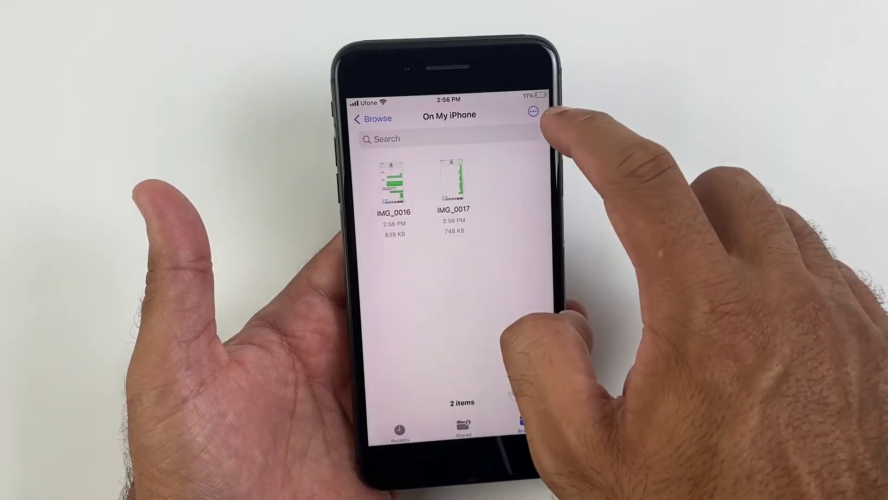
left_click(531, 112)
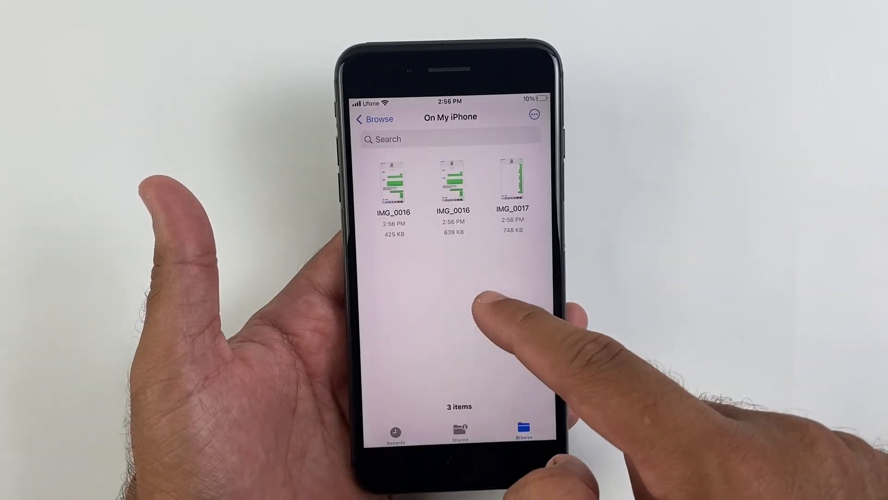
left_click(394, 182)
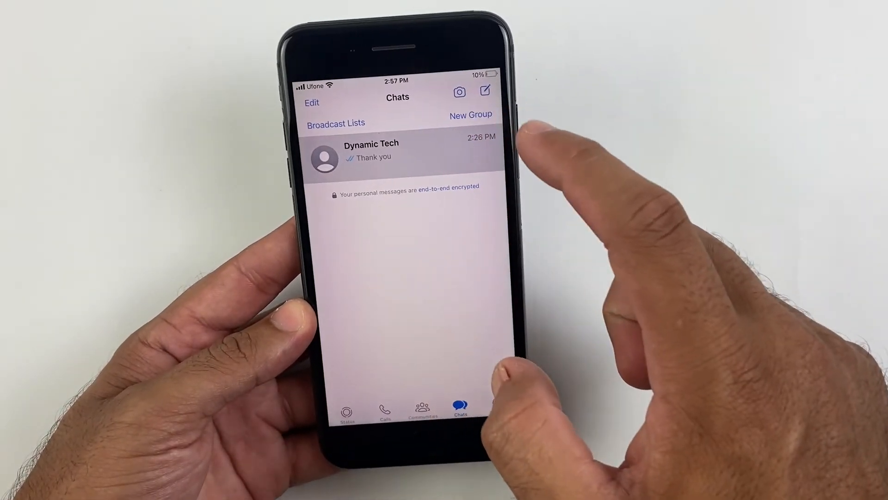
Back up the seven Dynamic Tech SMS messages as a PDF, keeping the contact and date range.
left_click(372, 150)
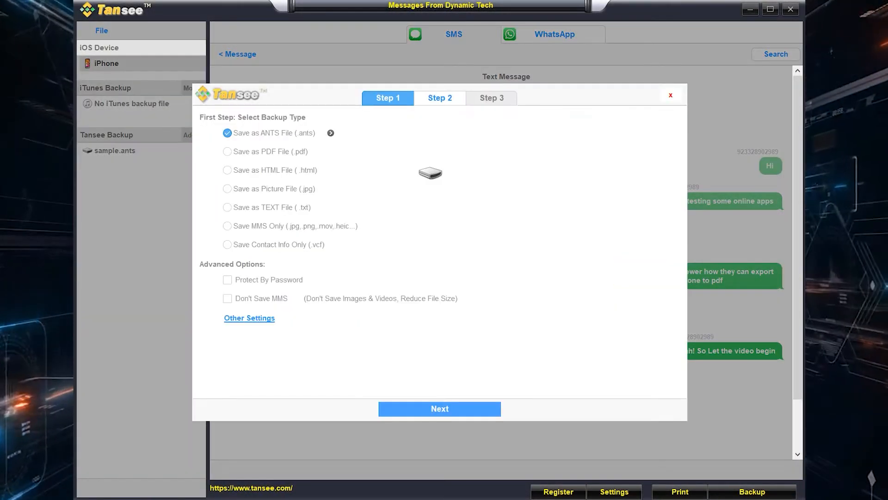
mouse_move(277, 244)
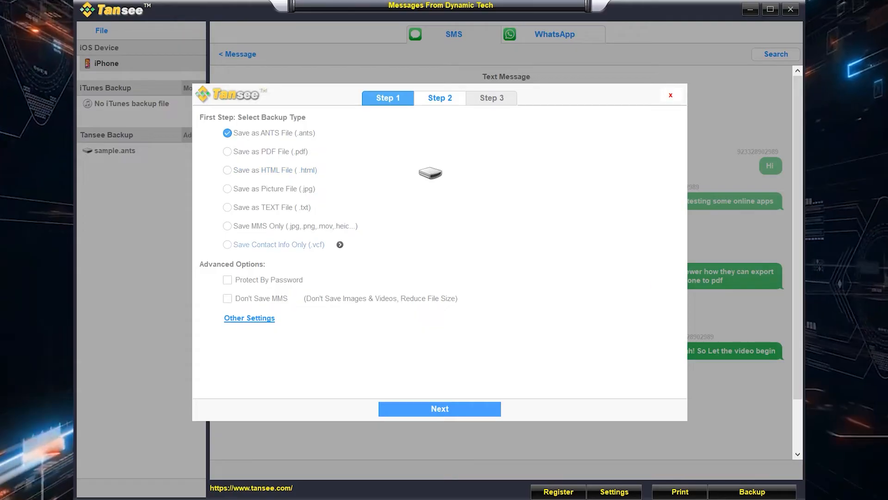
left_click(228, 151)
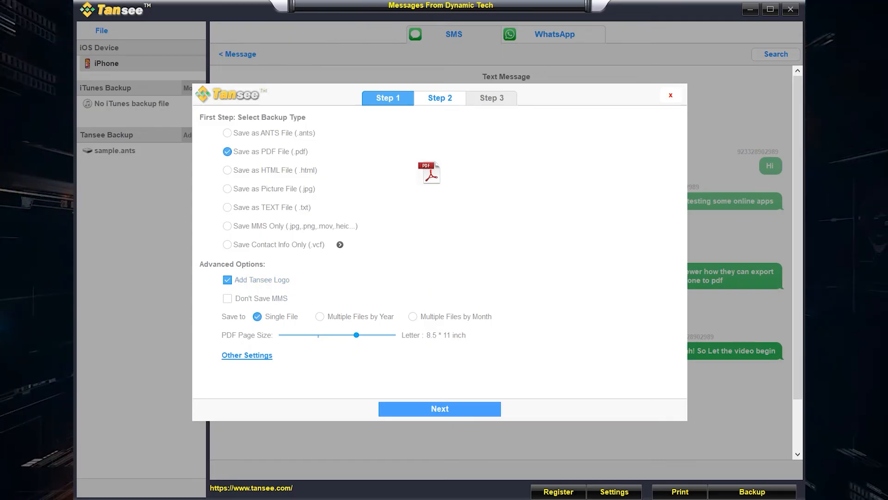
left_click(438, 408)
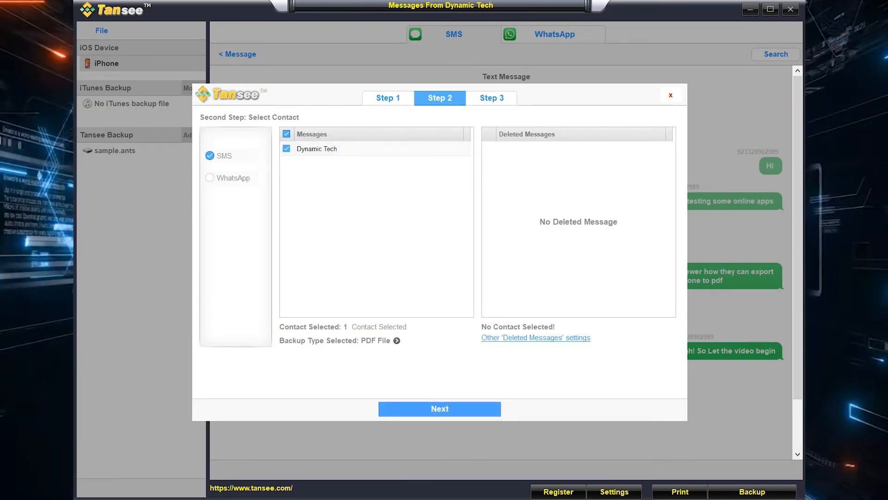
left_click(439, 408)
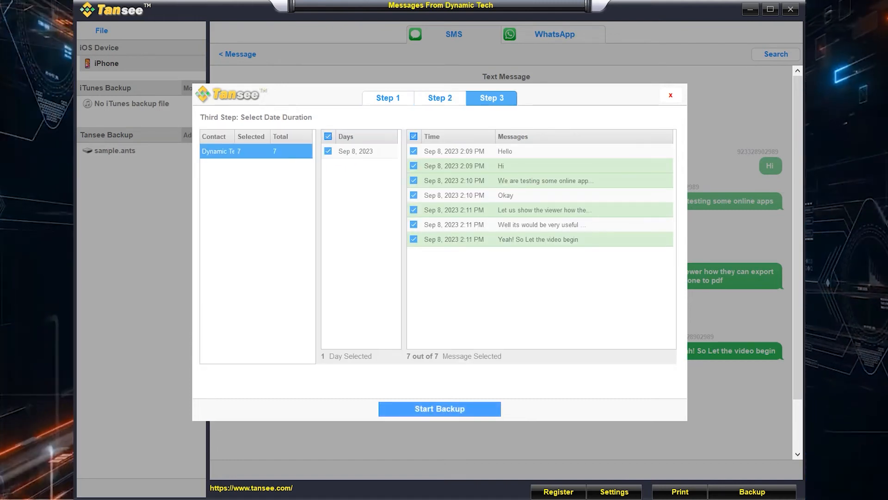
left_click(438, 408)
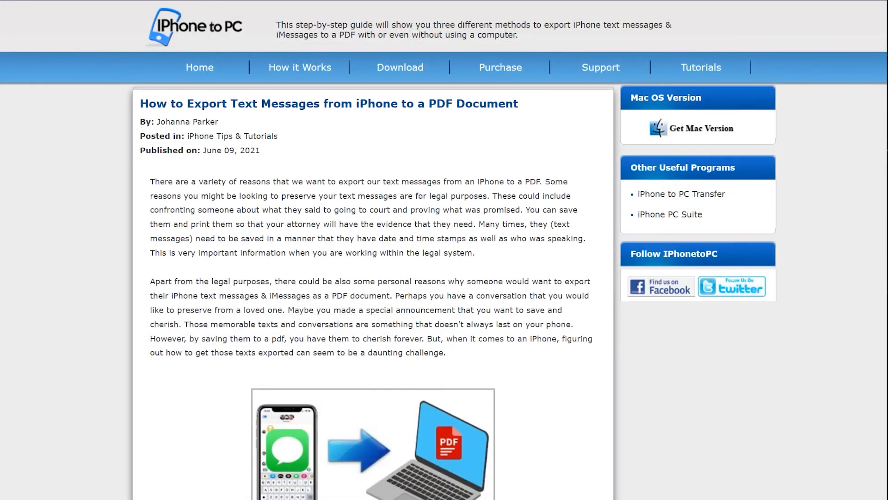
Scroll the iPhone to PC guide down to Method 1's launch-and-connect step.
scroll("down", 3)
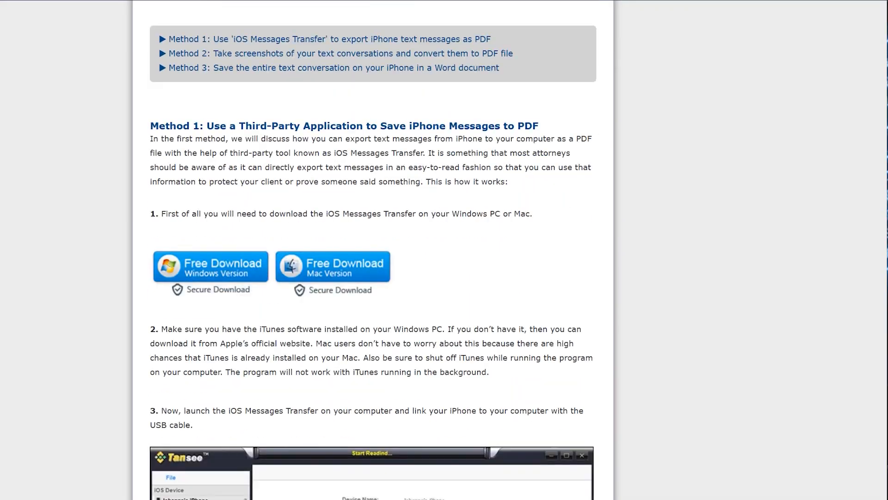
scroll("down", 3)
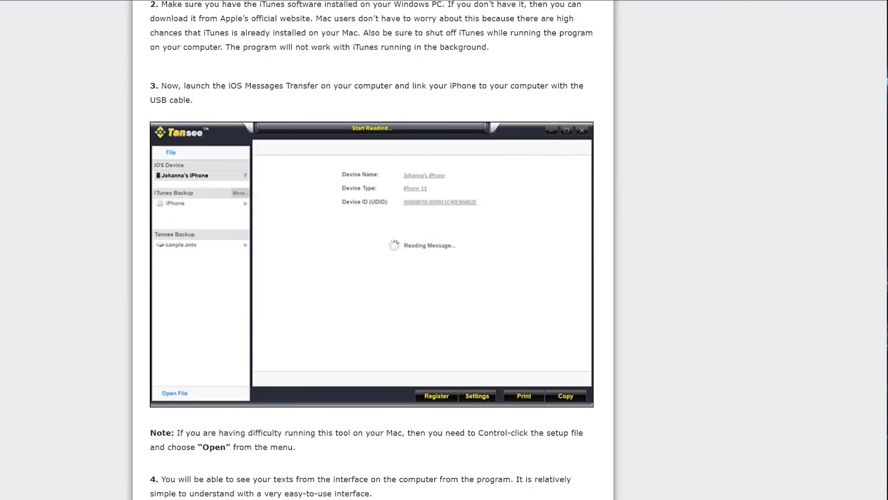